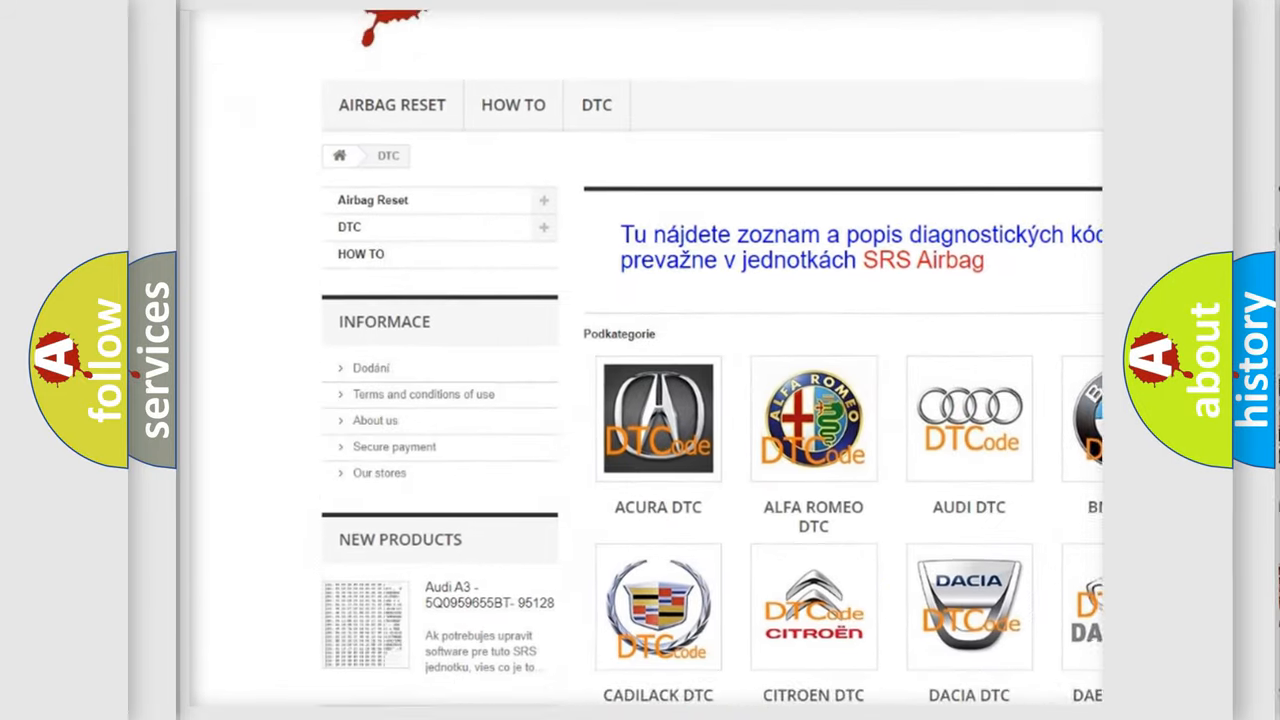
scroll("down", 3)
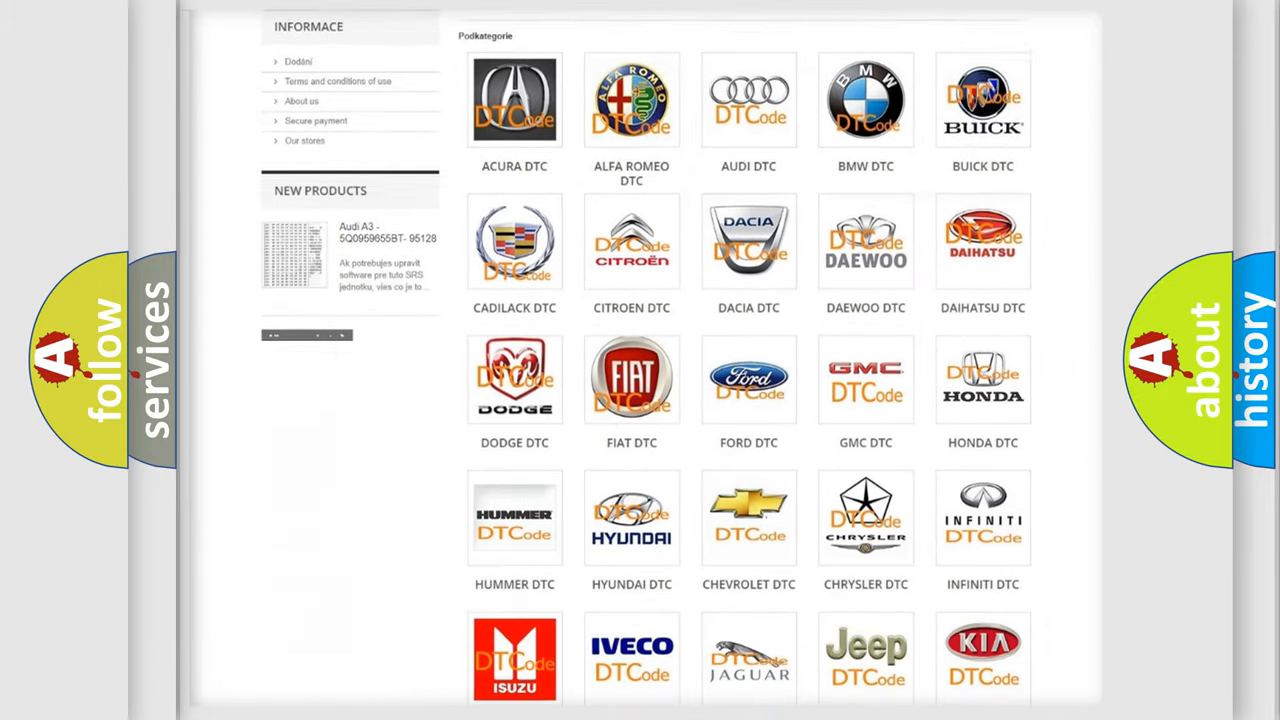
scroll("down", 3)
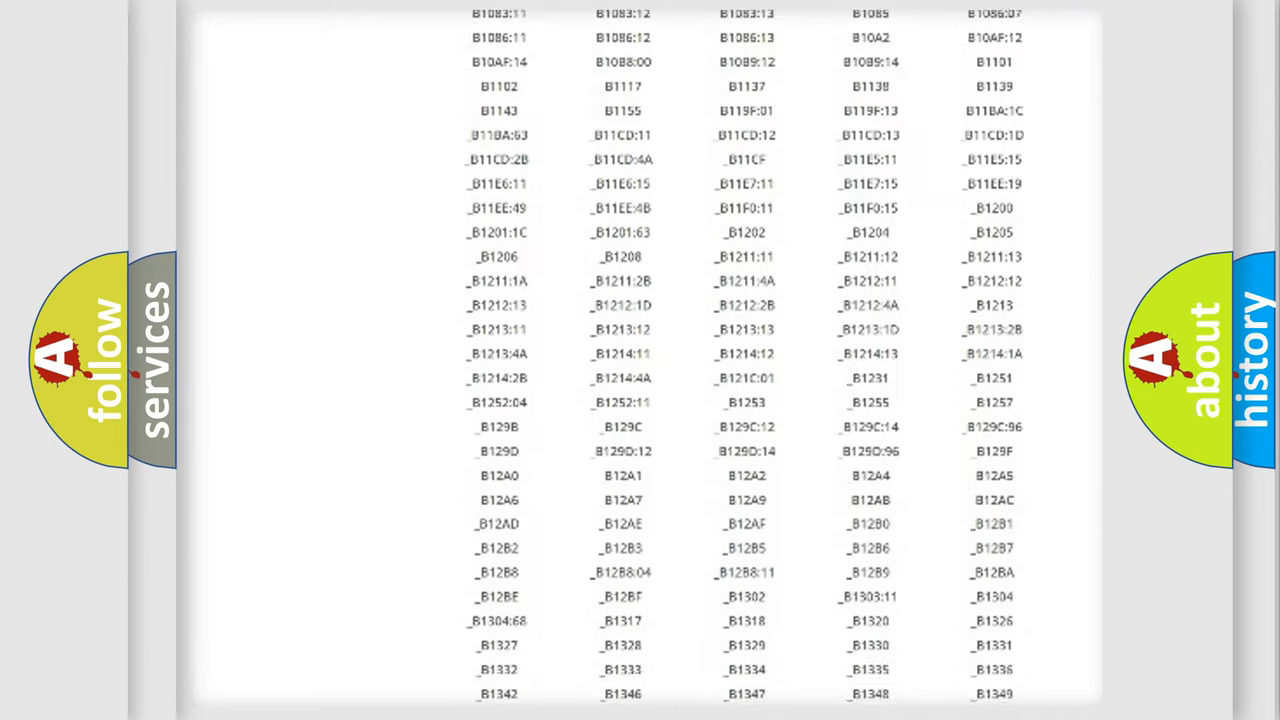
scroll("down", 3)
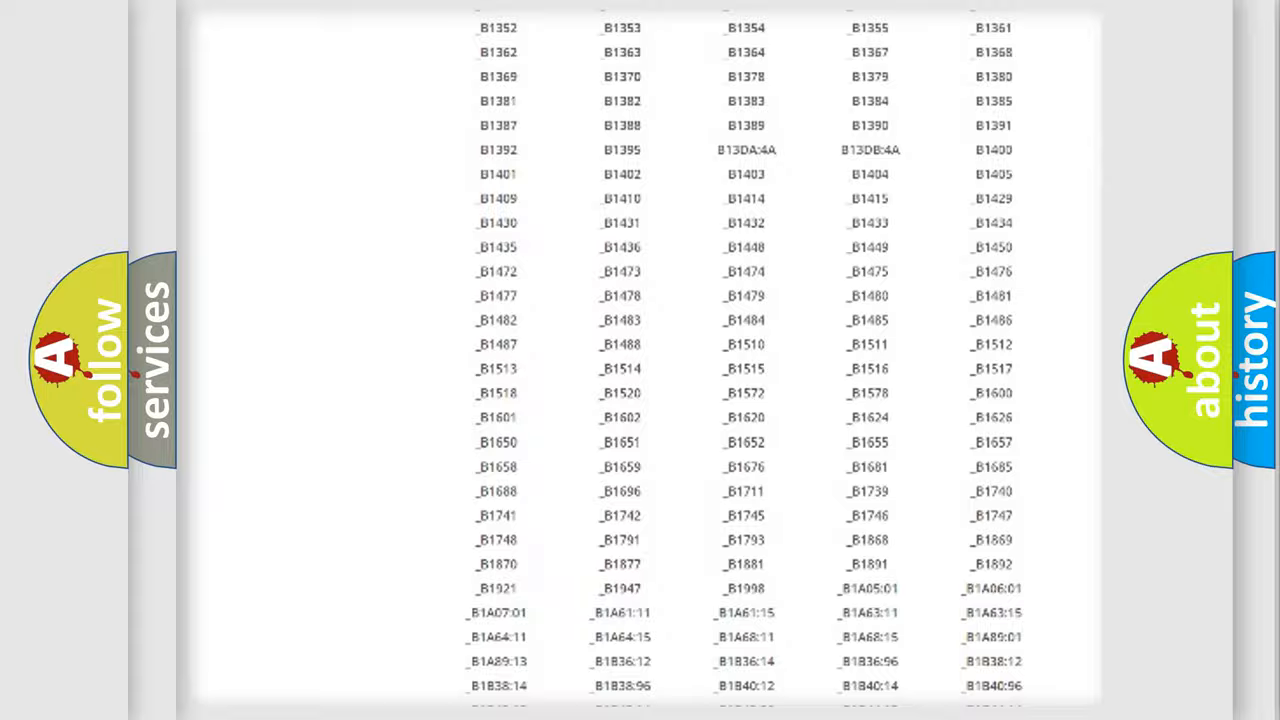